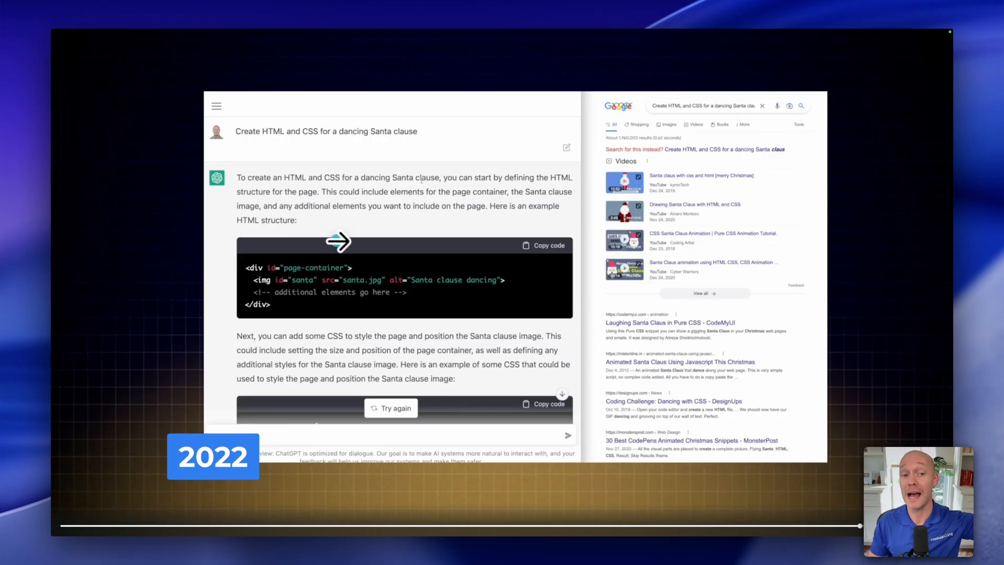
mouse_move(309, 307)
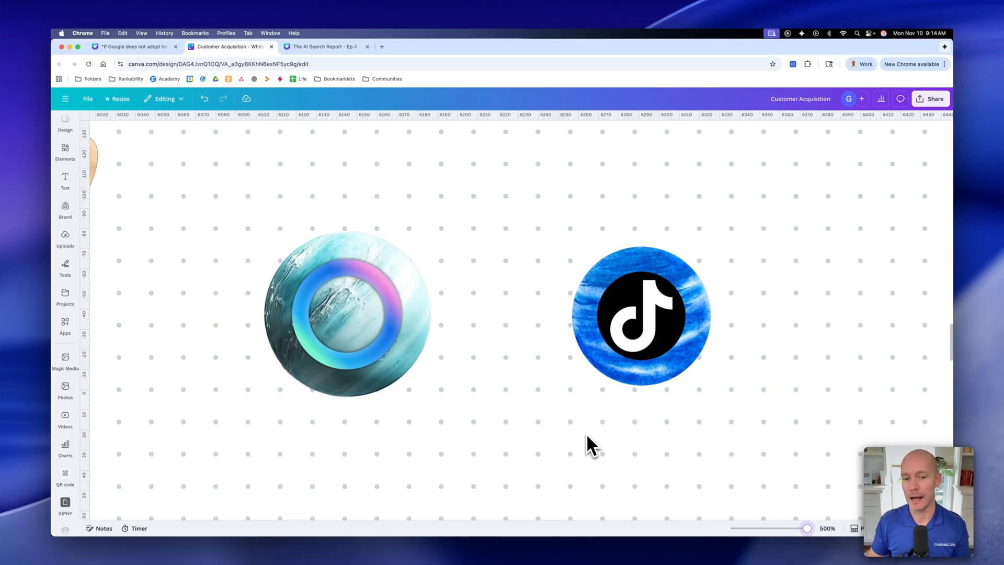
mouse_move(779, 317)
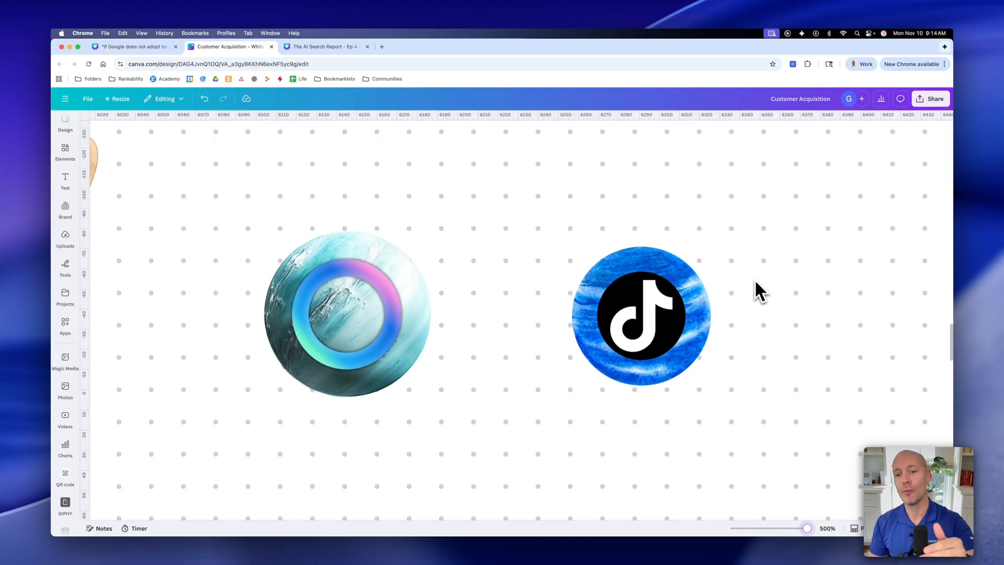
mouse_move(763, 295)
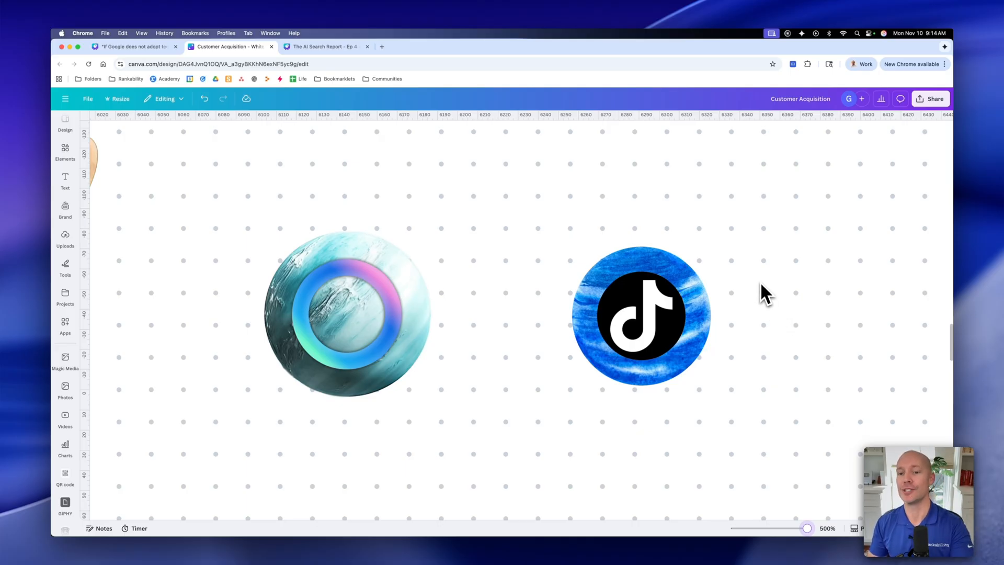
mouse_move(721, 321)
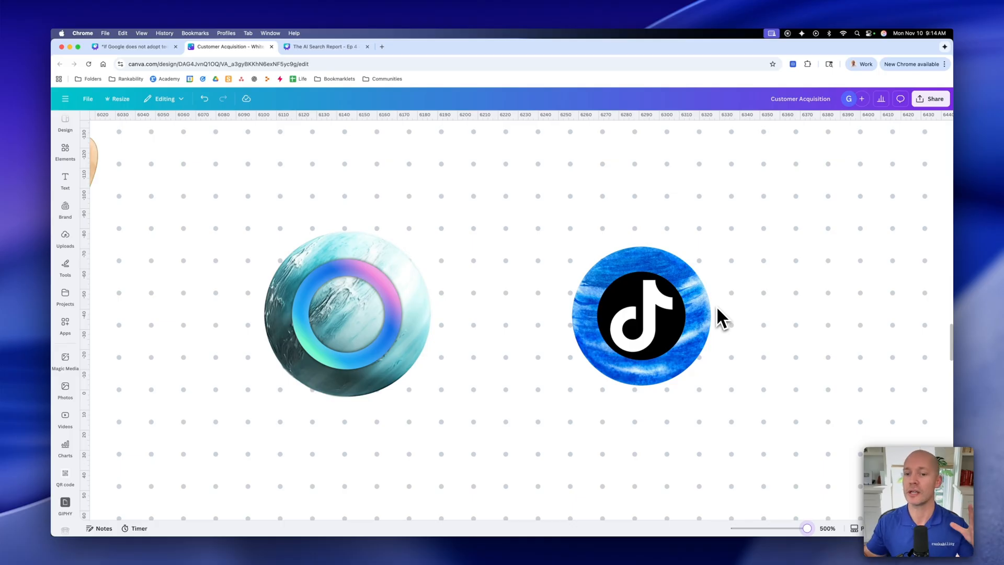
- Pan the whiteboard to the Jupiter-style ChatGPT planet beside the ringed Copilot planet
click(640, 319)
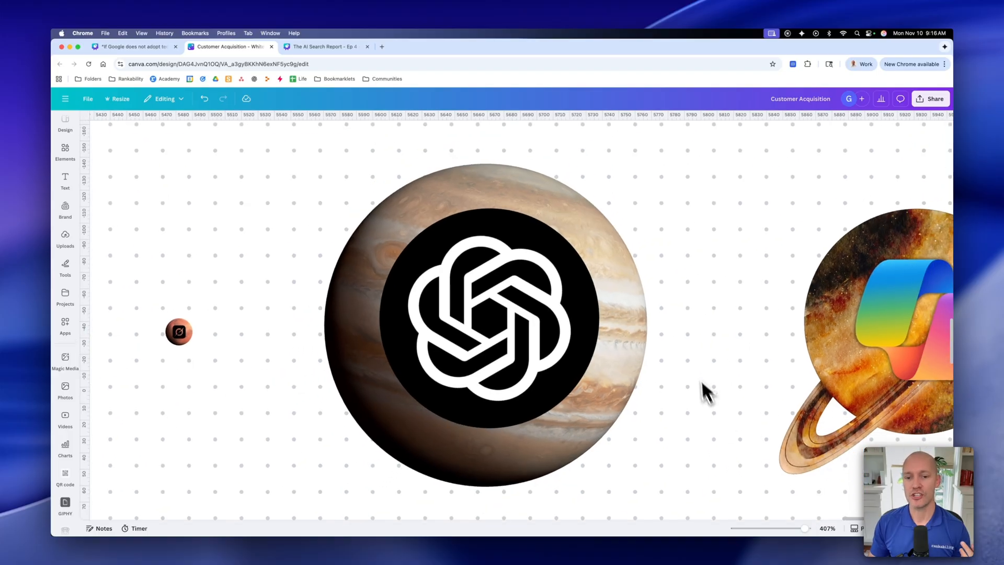
mouse_move(705, 368)
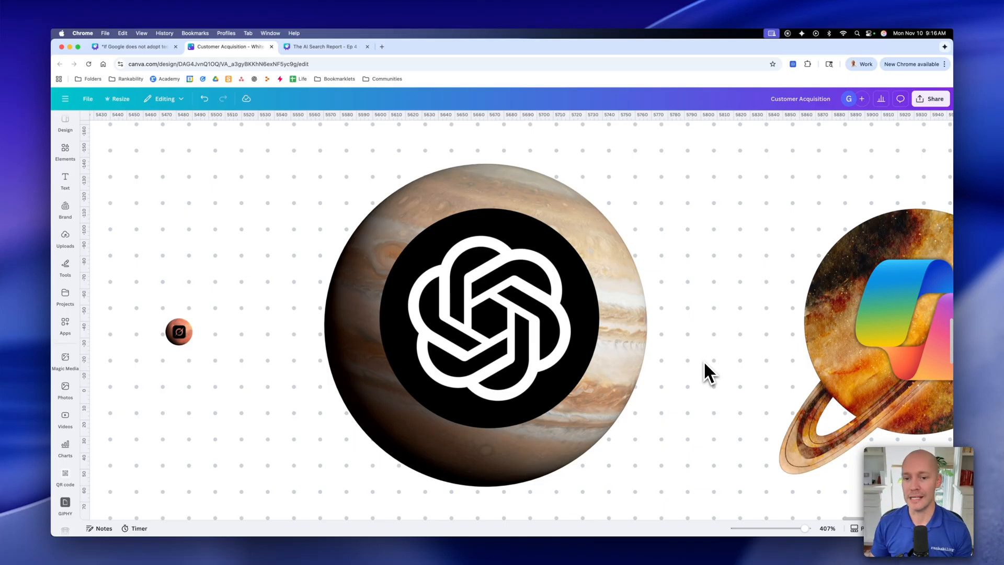
mouse_move(651, 199)
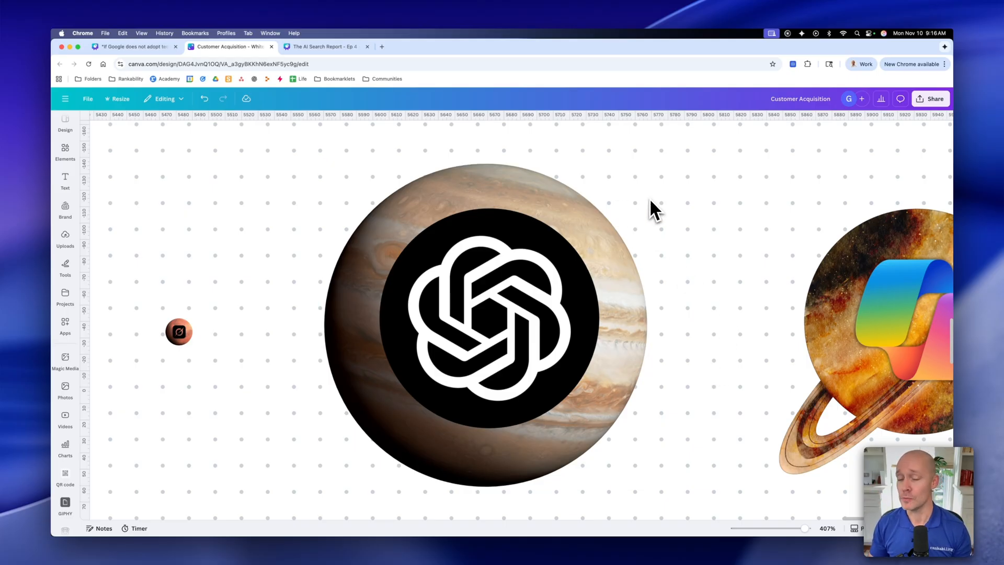
mouse_move(684, 212)
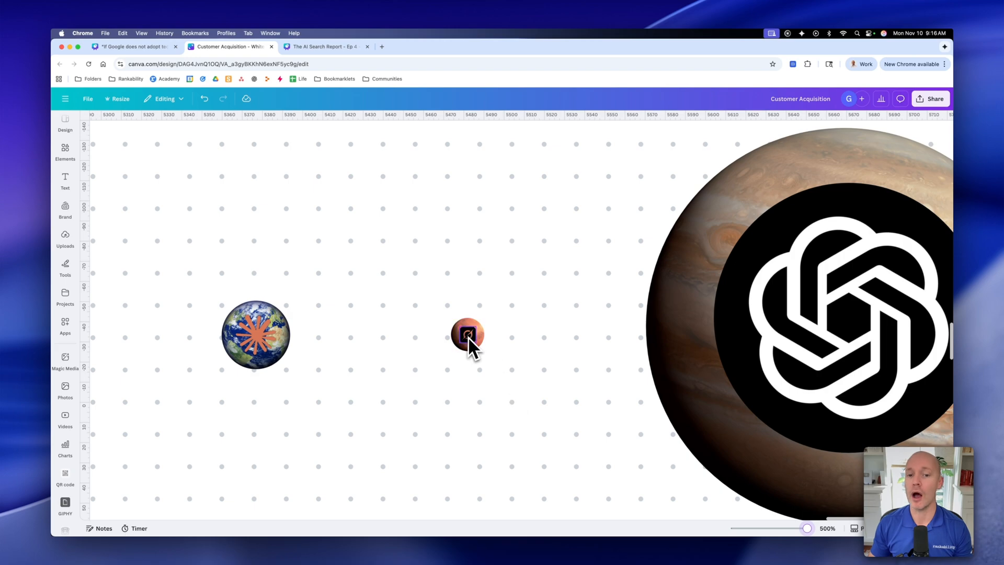
mouse_move(536, 356)
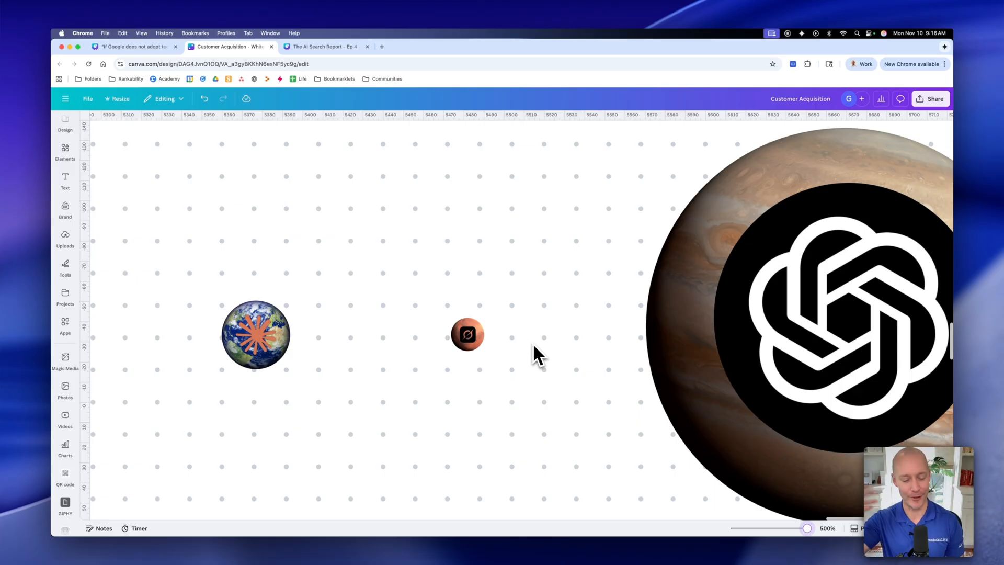
mouse_move(525, 355)
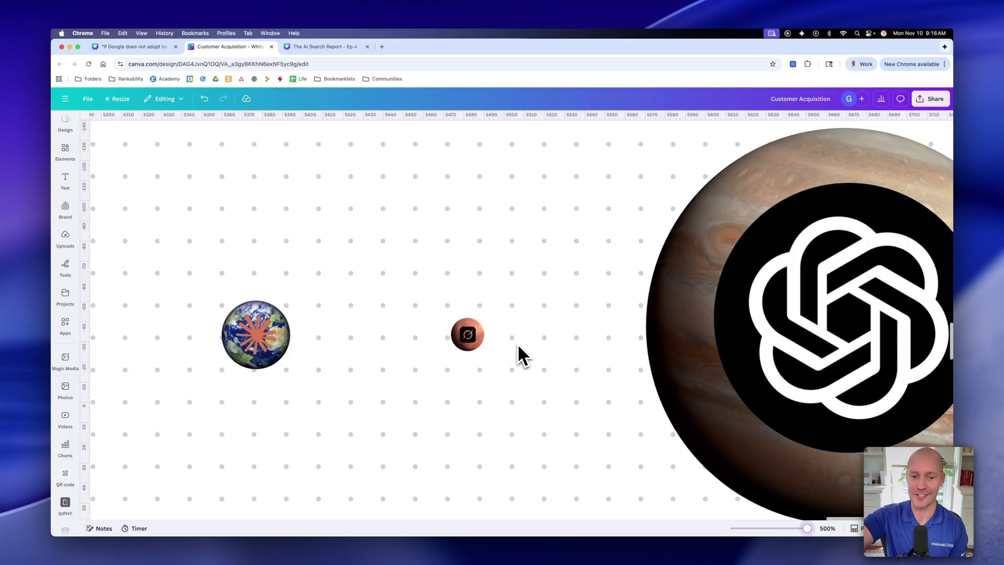
mouse_move(500, 357)
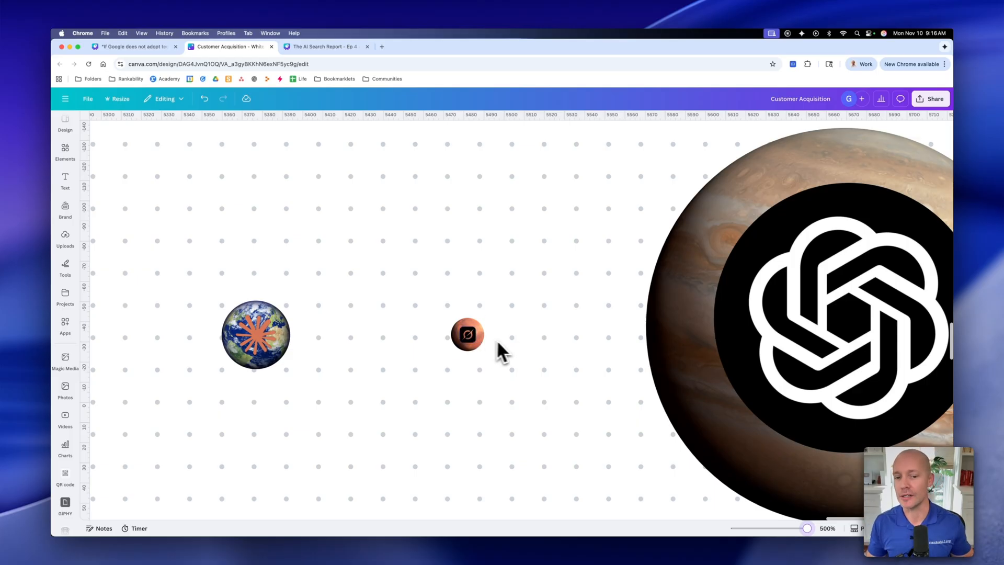
mouse_move(512, 373)
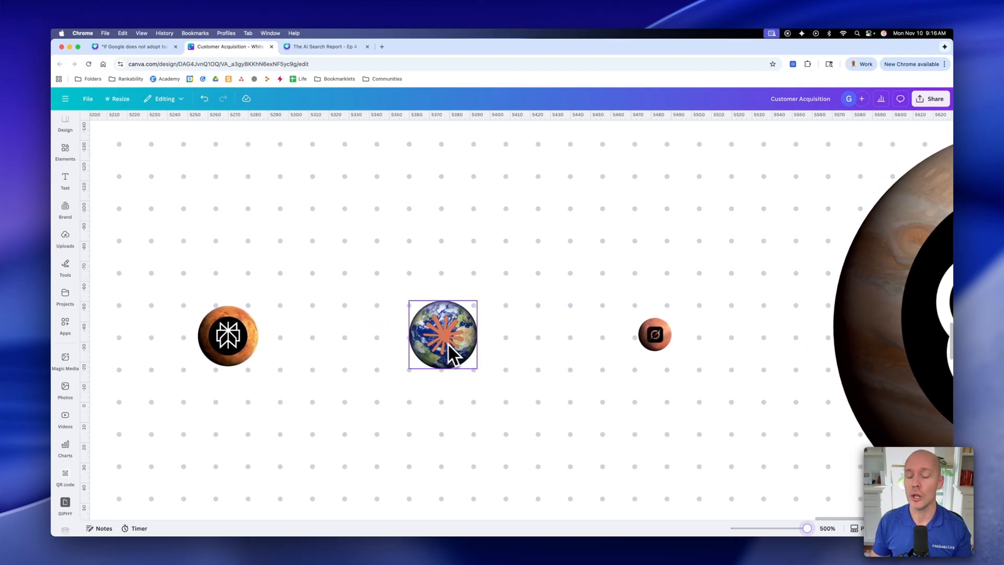
- Deselect and scroll left to reveal the Perplexity Mars planet and the tiny orange planet beyond it
click(536, 360)
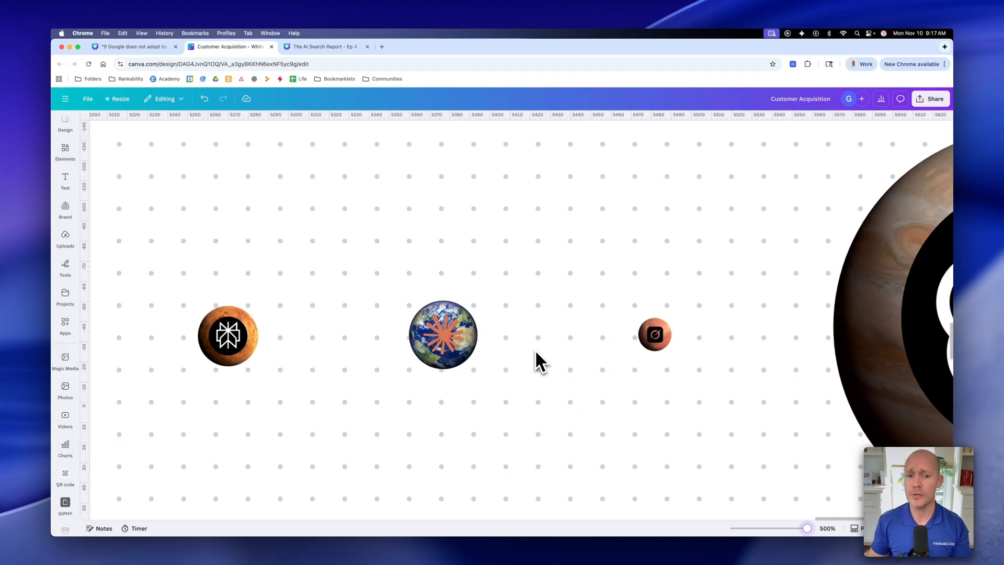
scroll(right, 3)
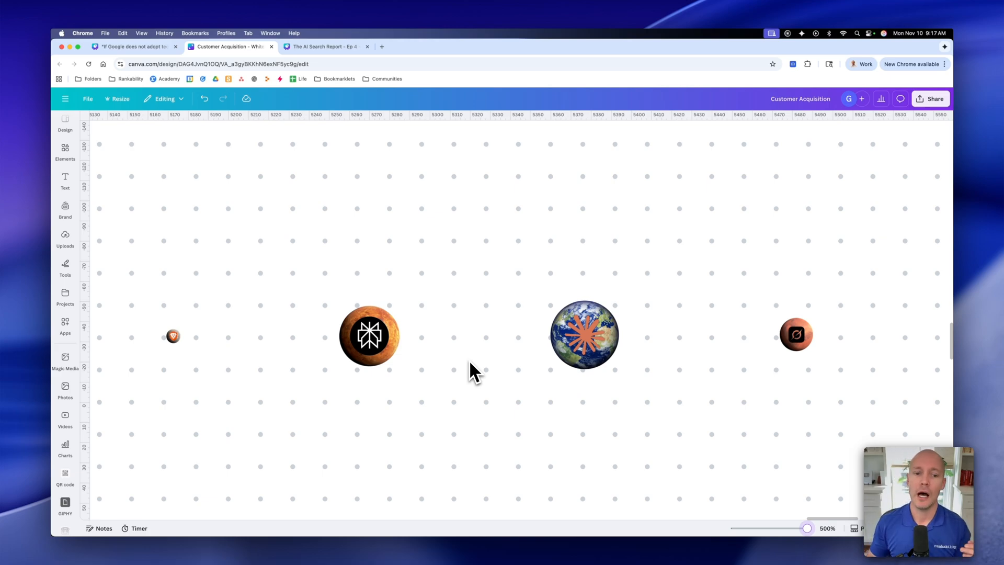
mouse_move(469, 377)
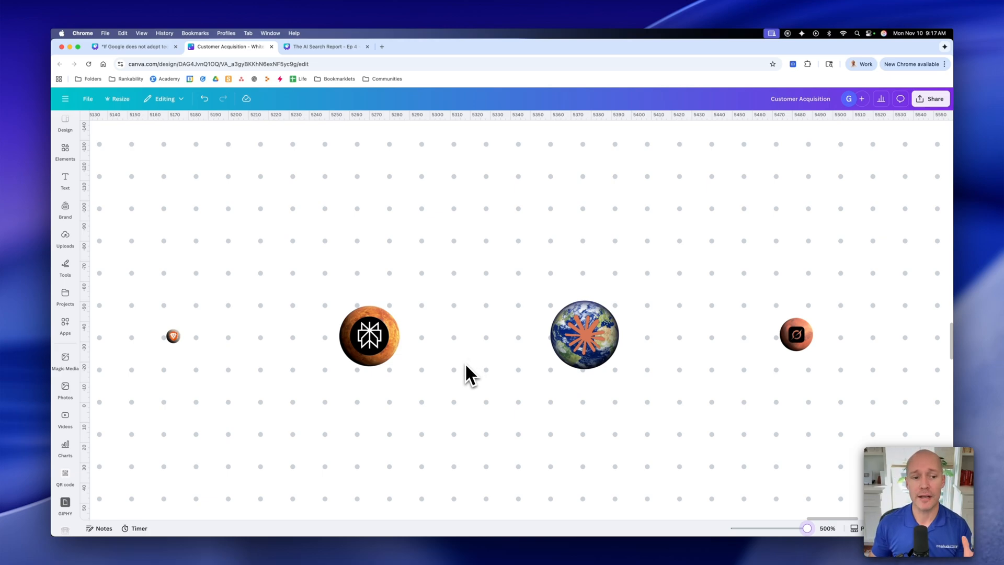
mouse_move(487, 390)
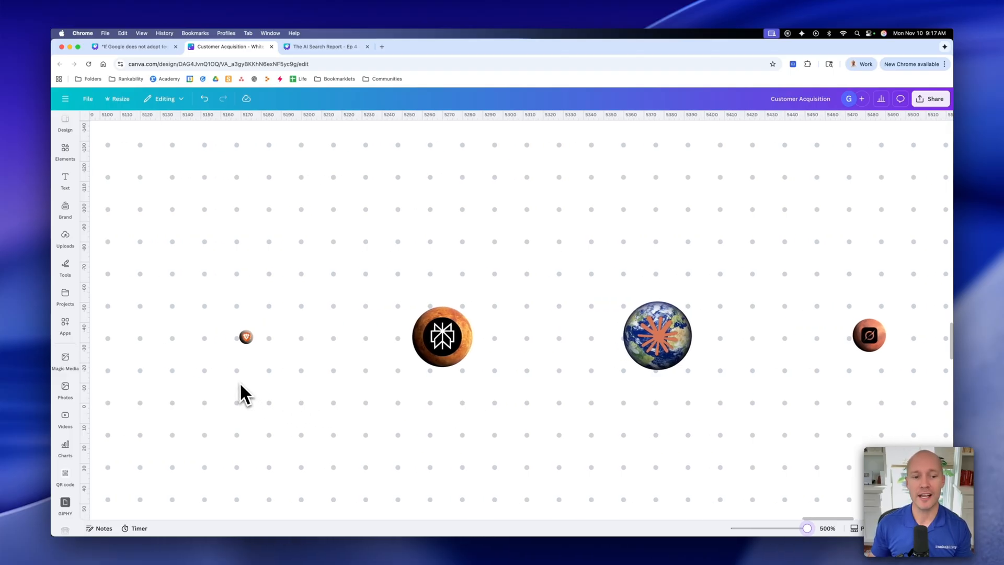
mouse_move(306, 407)
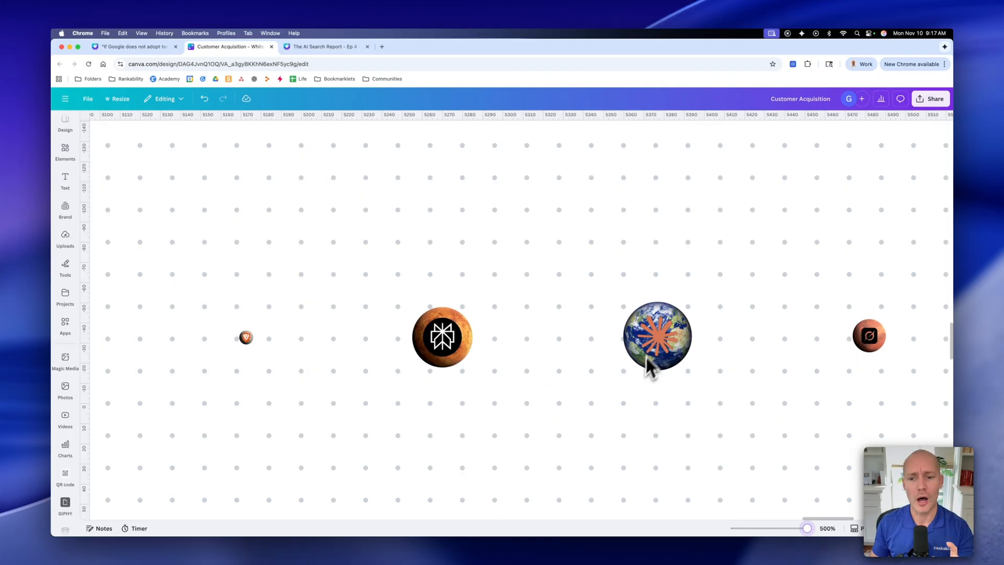
mouse_move(278, 399)
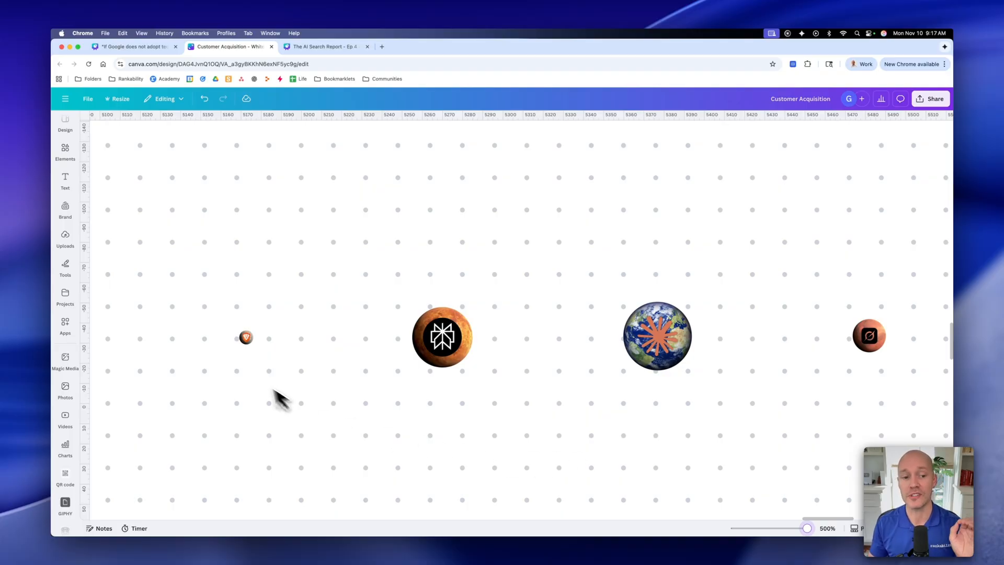
mouse_move(251, 376)
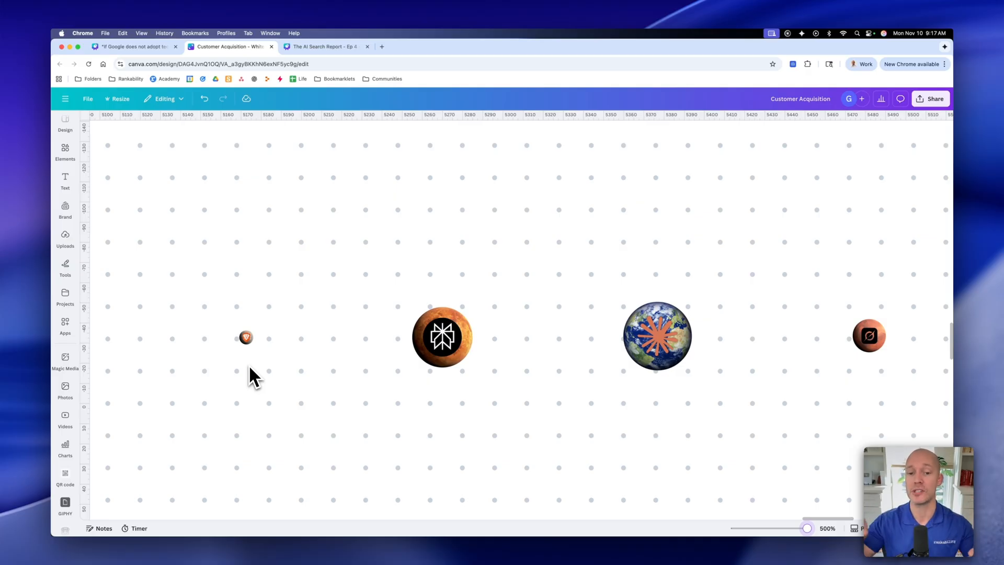
mouse_move(349, 401)
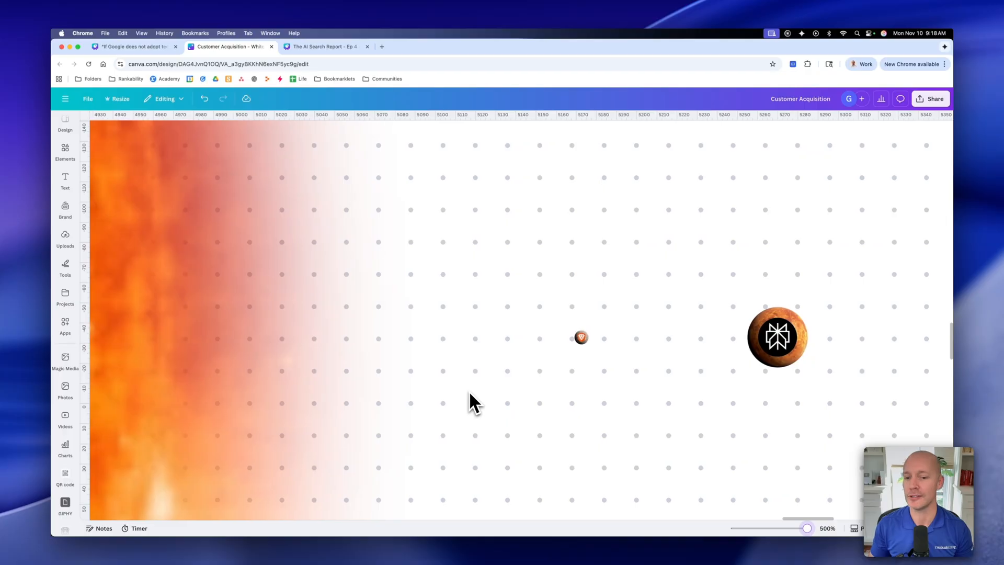
mouse_move(805, 528)
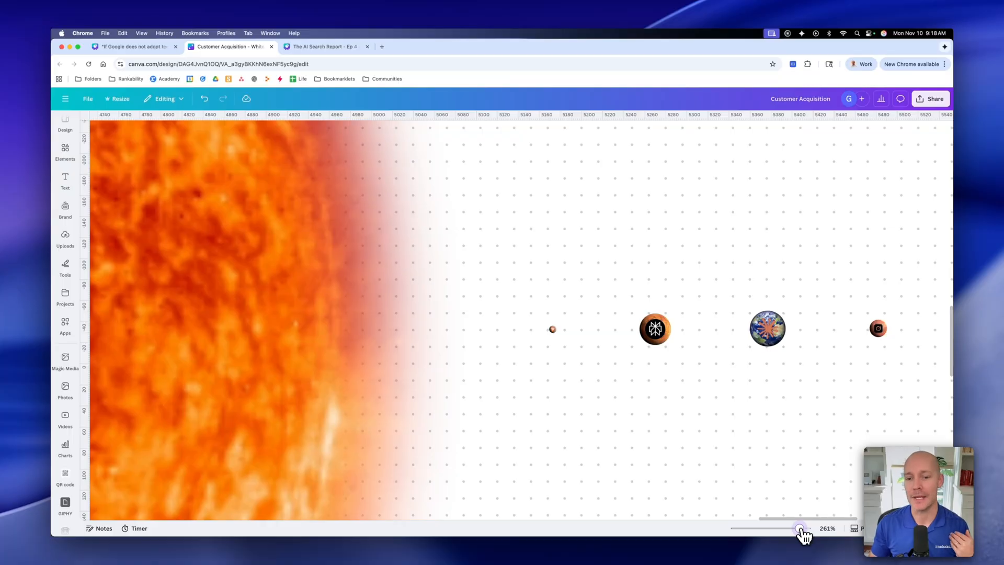
- Zoom from about 261% down to roughly 37–40% so the Google sun, all planets and the title fit
drag(803, 528, 794, 528)
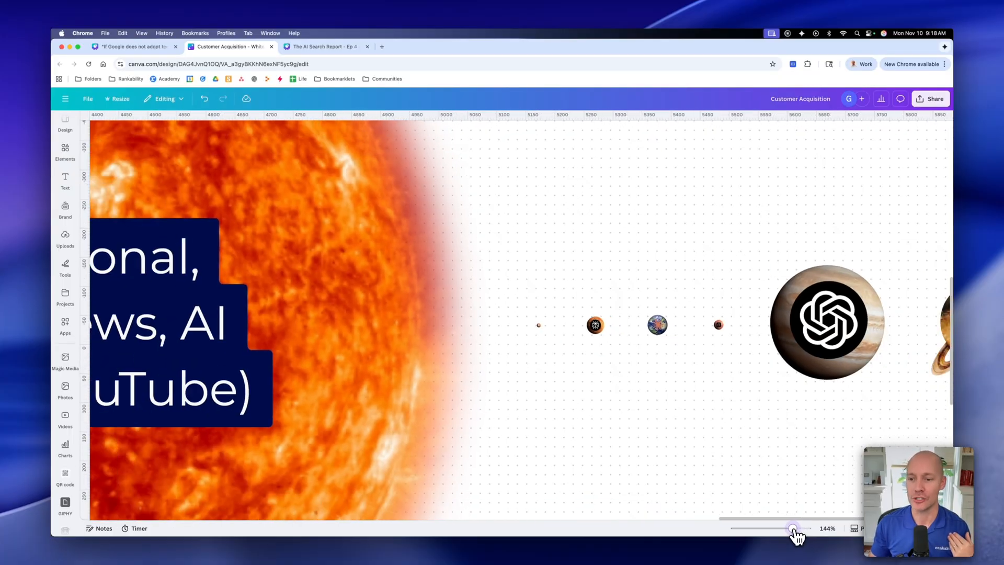
drag(794, 528, 789, 528)
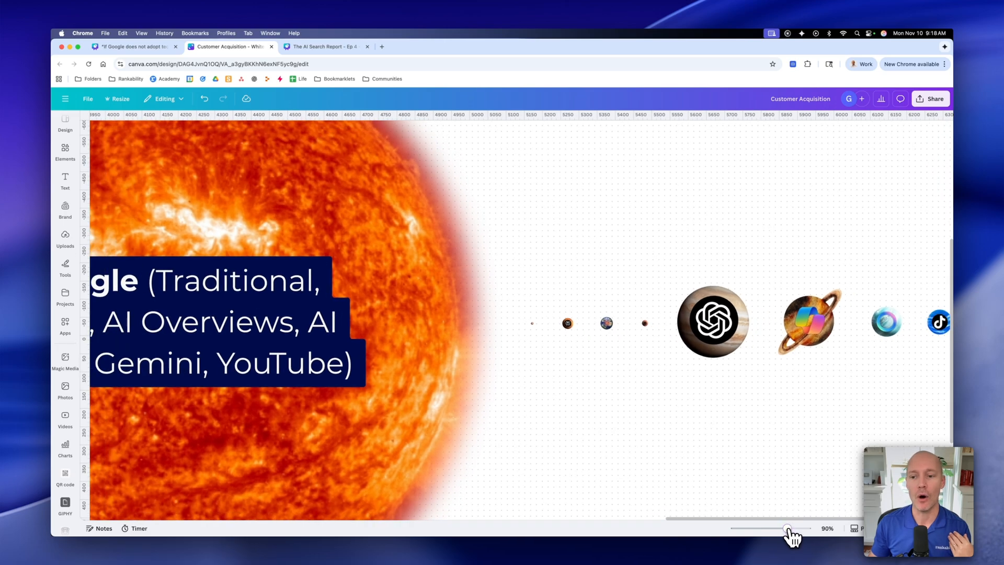
drag(791, 528, 785, 528)
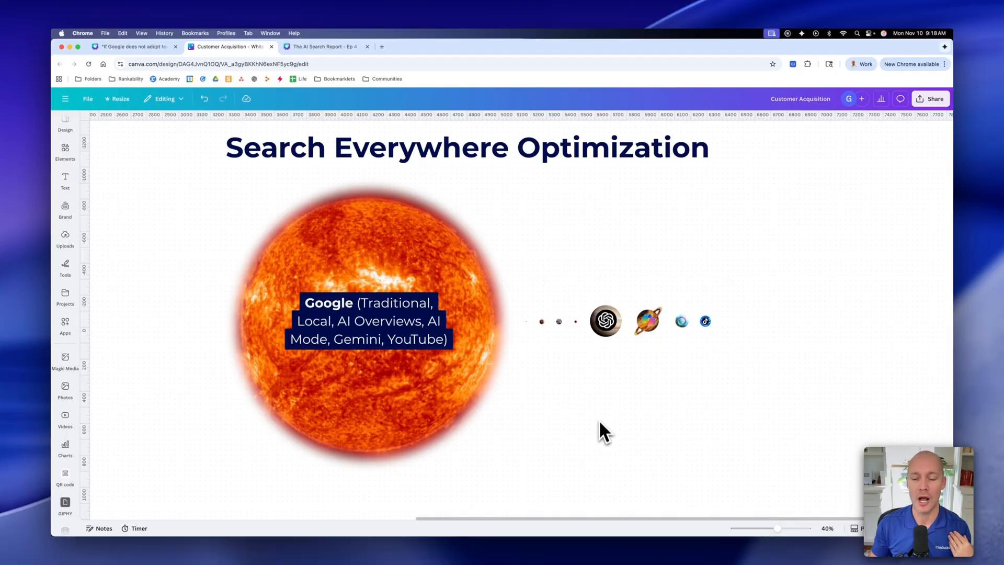
mouse_move(693, 468)
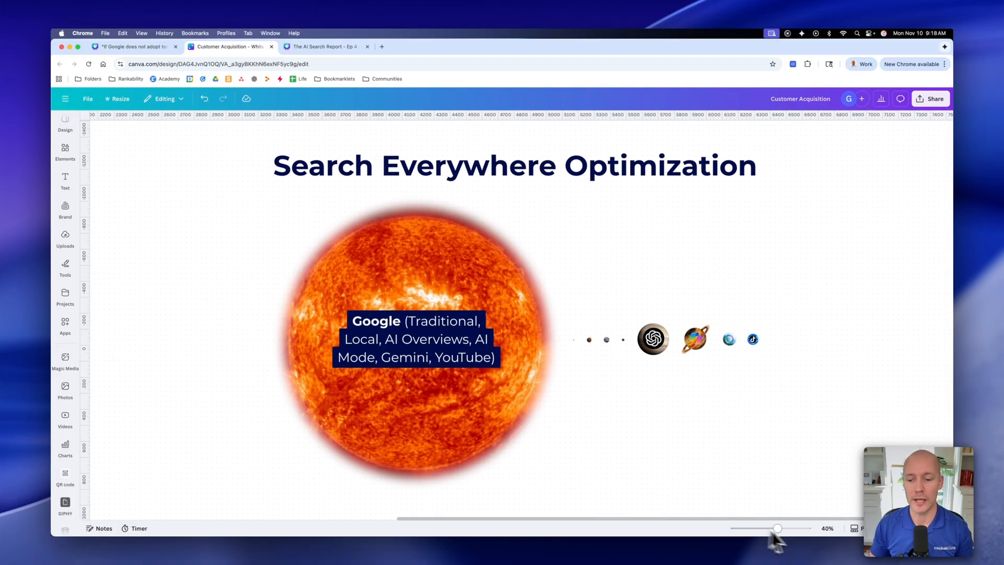
drag(777, 527, 773, 527)
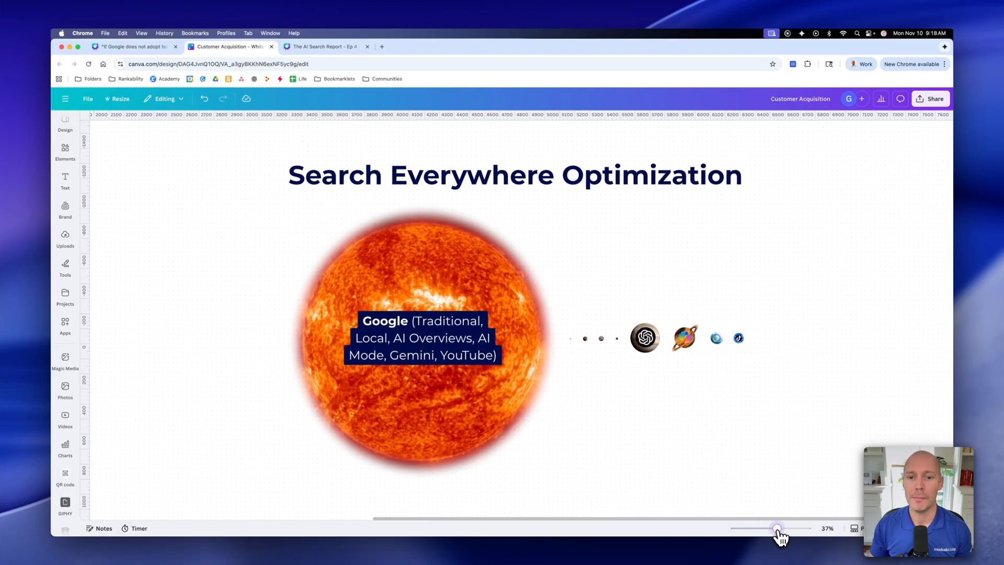
drag(777, 527, 777, 527)
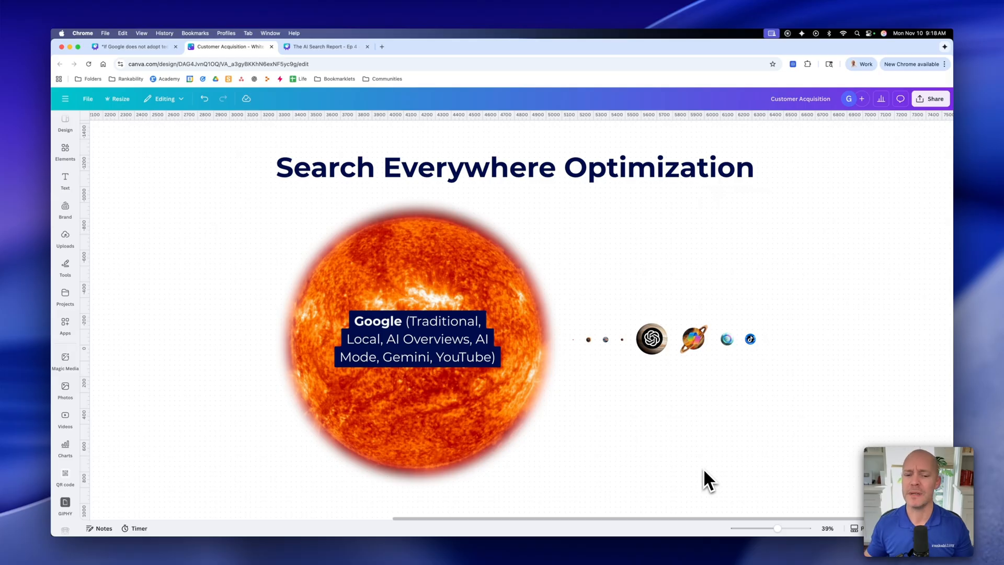
mouse_move(664, 532)
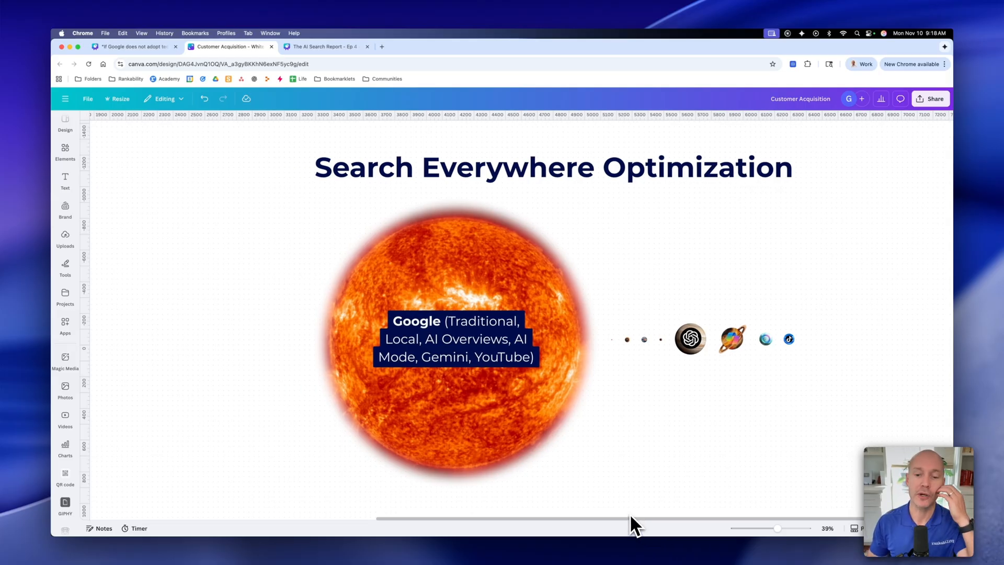
mouse_move(644, 525)
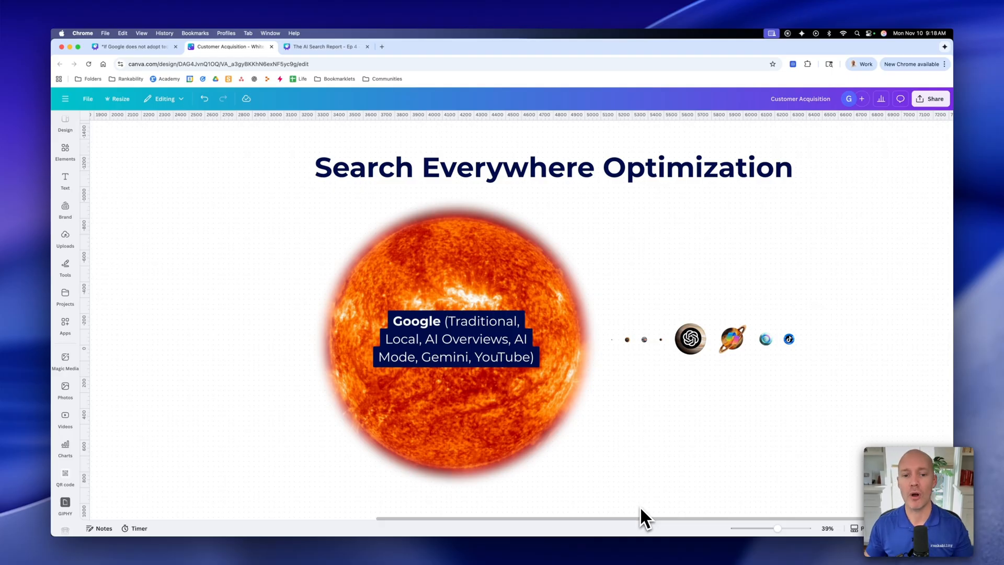
mouse_move(656, 456)
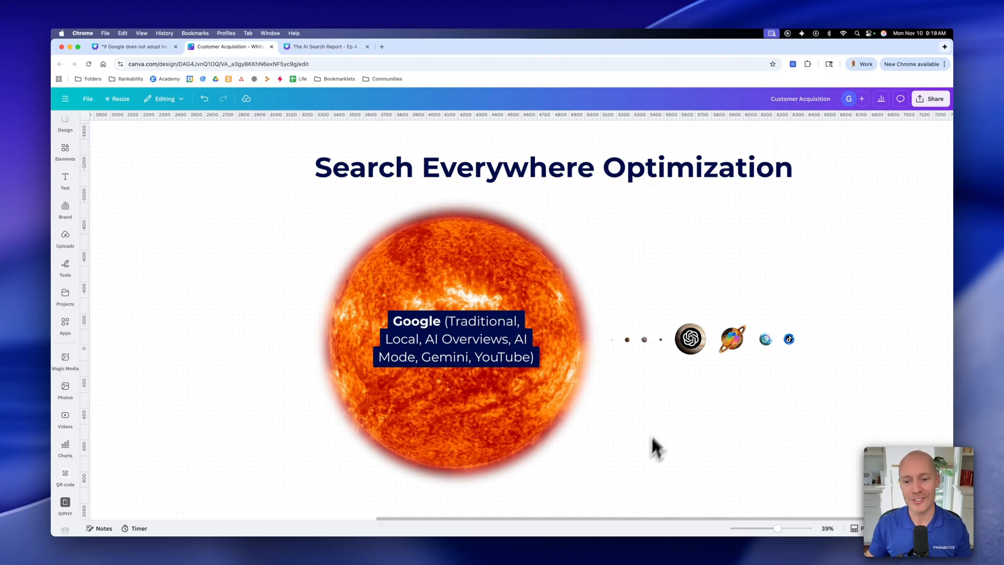
mouse_move(665, 376)
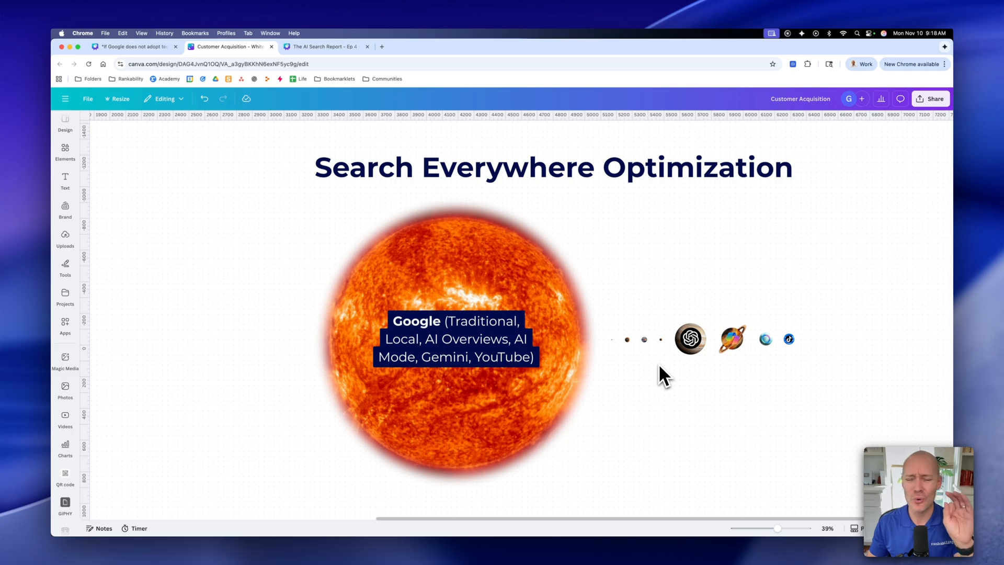
click(454, 349)
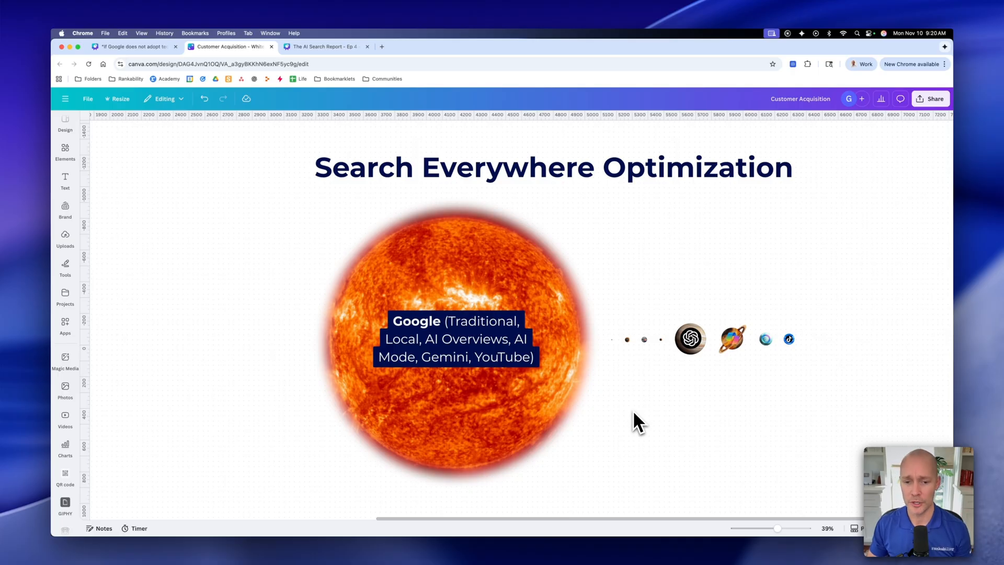
mouse_move(701, 433)
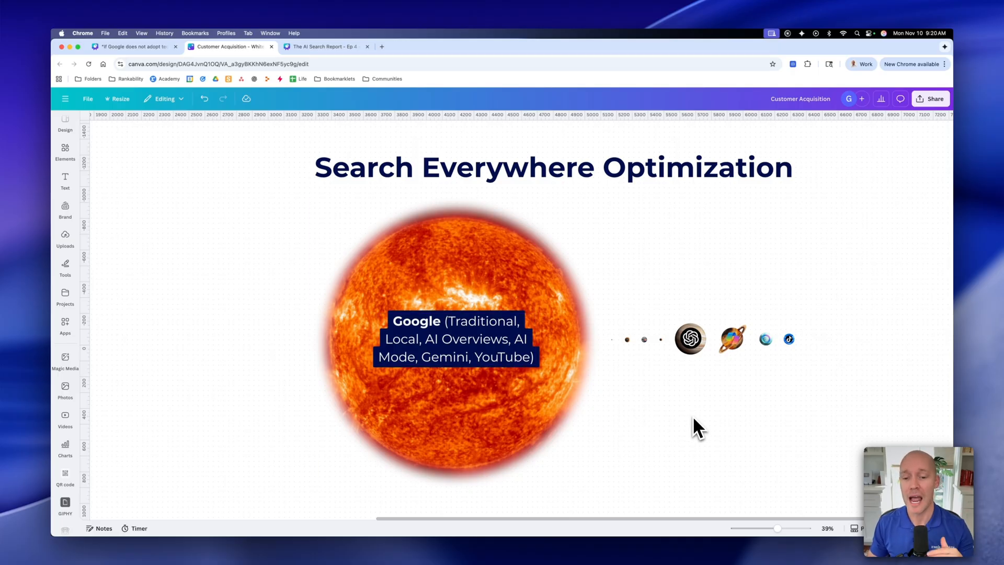
click(456, 341)
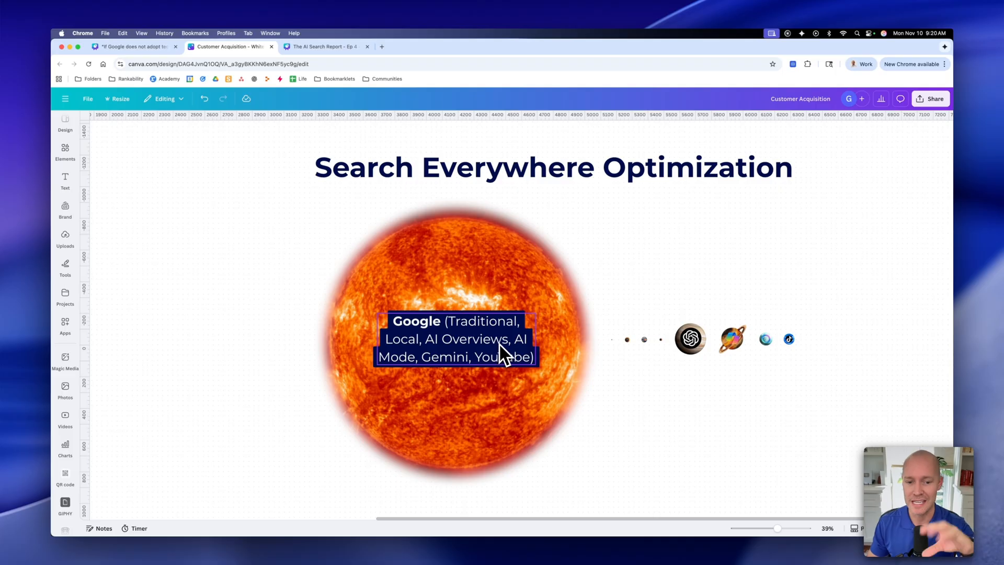
click(759, 452)
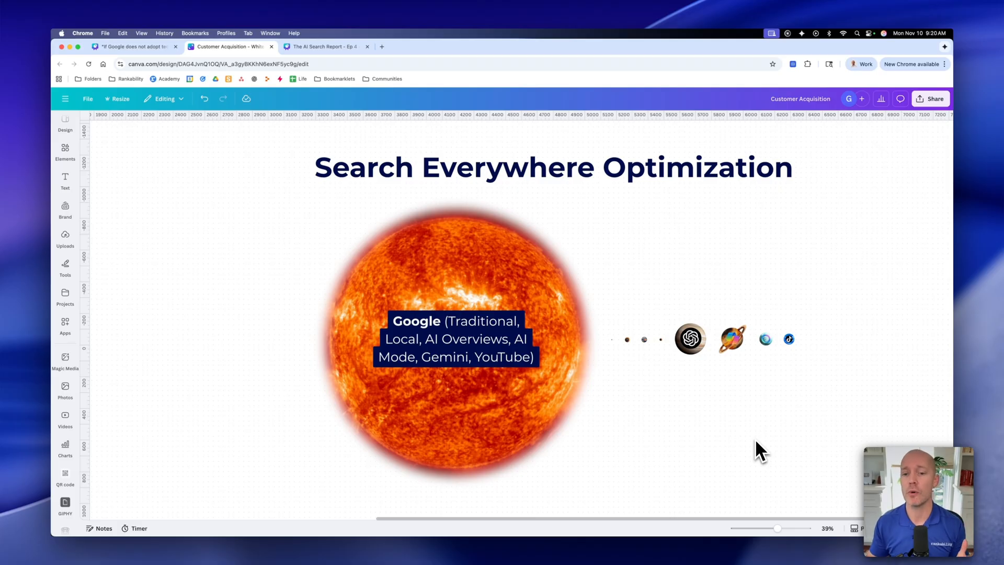
mouse_move(734, 234)
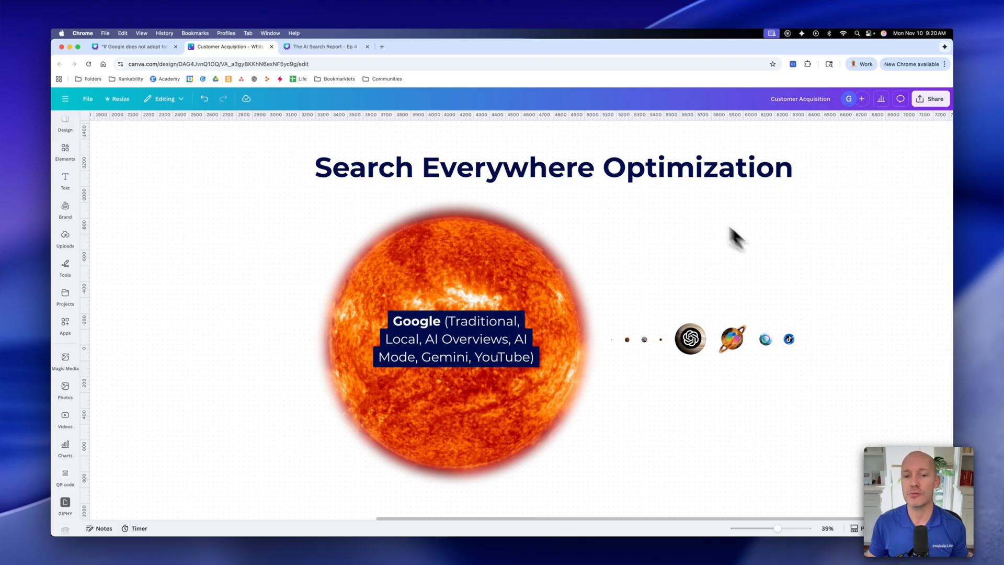
mouse_move(844, 256)
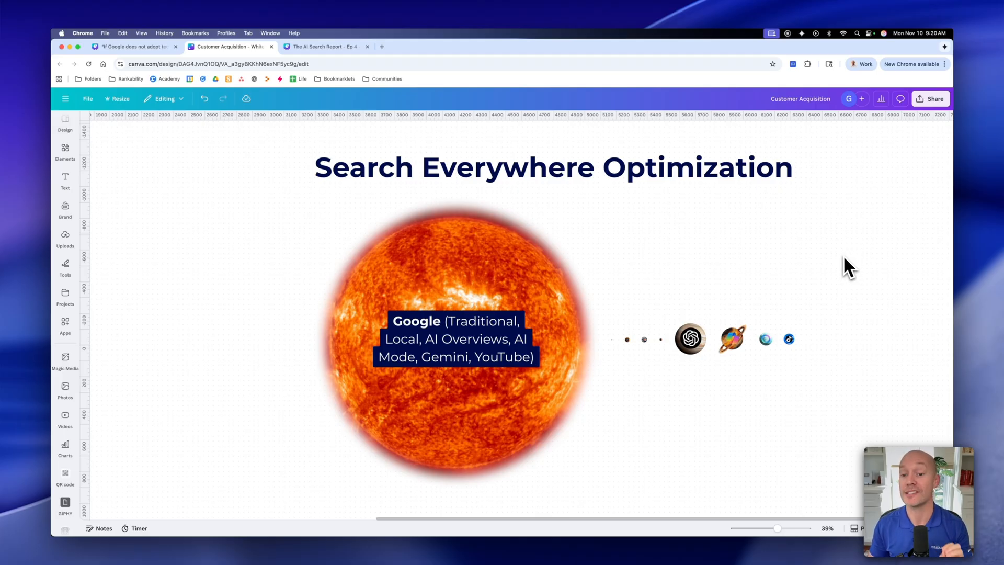
click(453, 334)
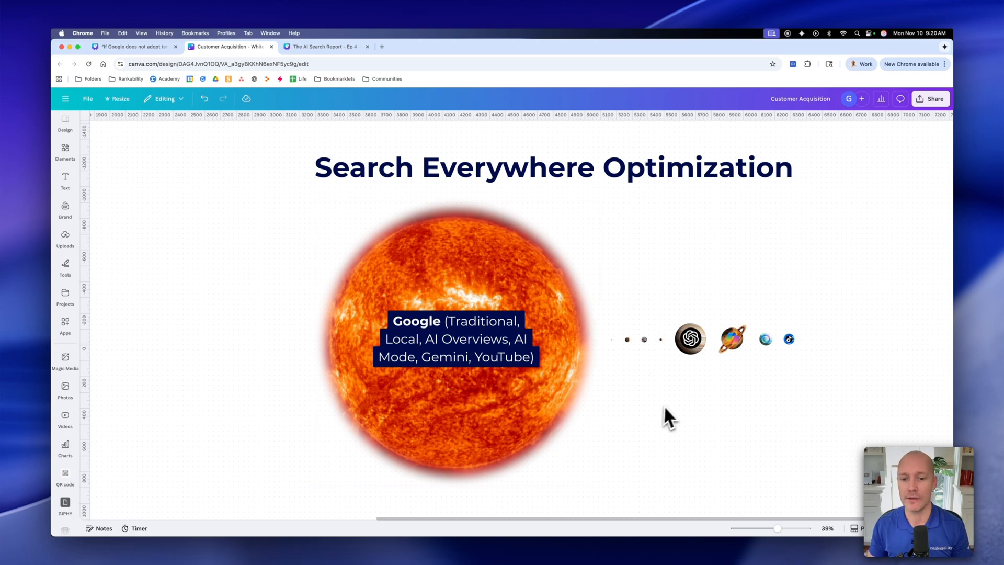
mouse_move(661, 385)
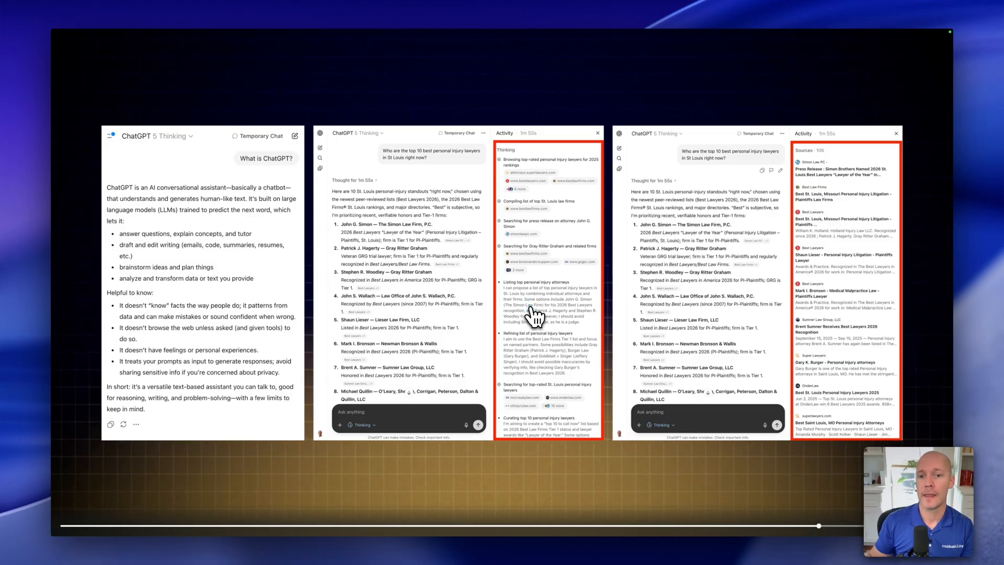
mouse_move(826, 196)
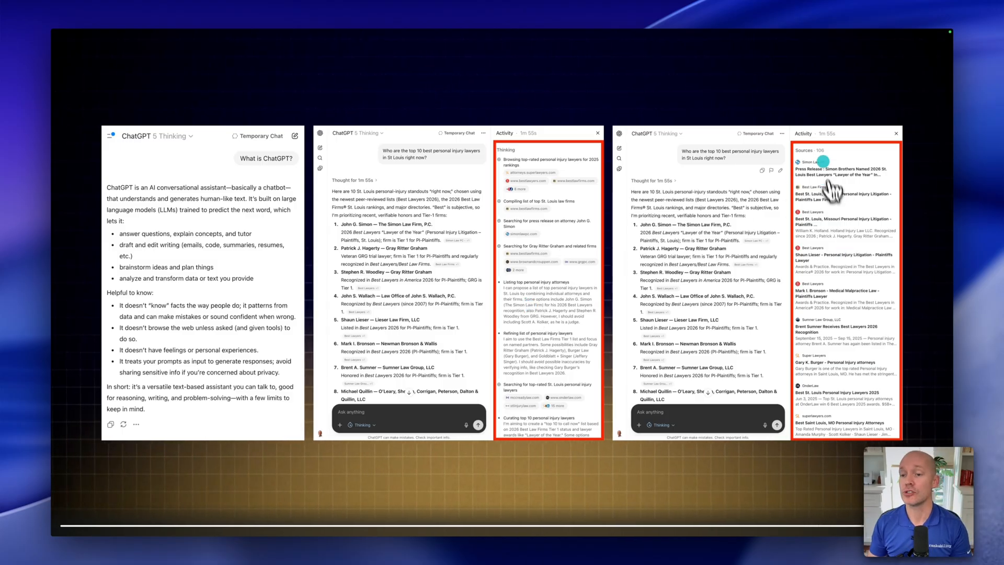